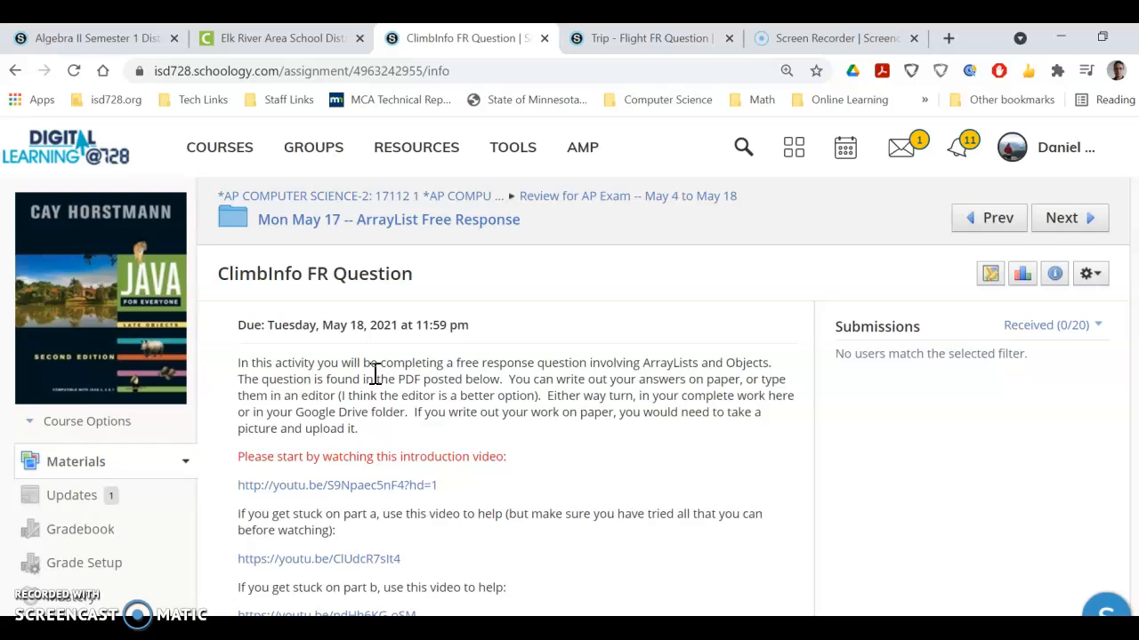
mouse_move(363, 347)
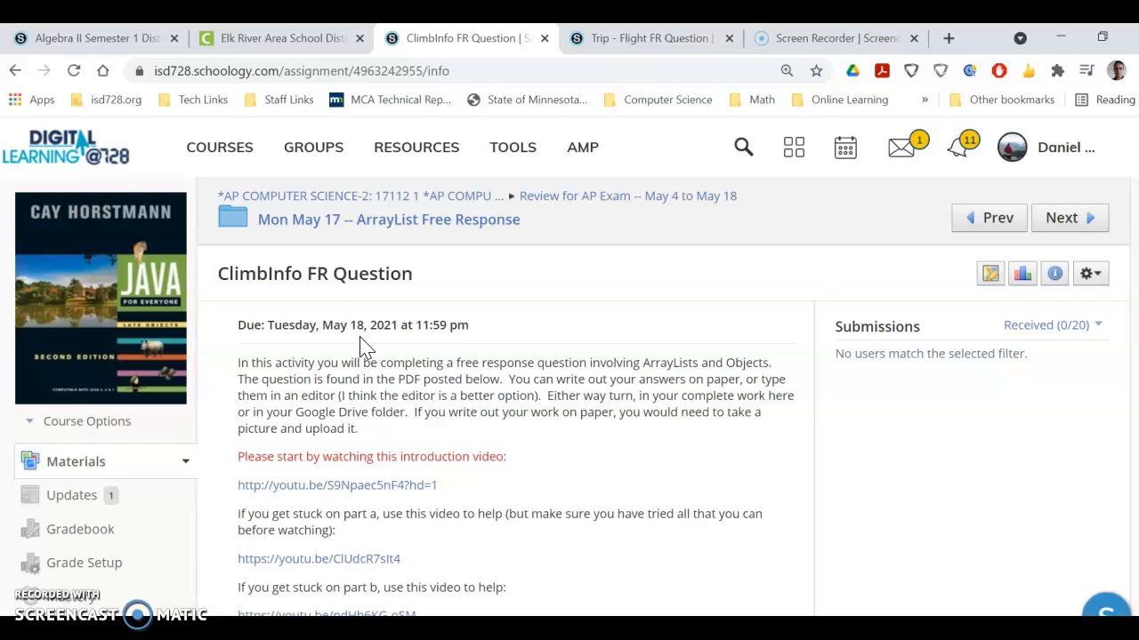
mouse_move(302, 384)
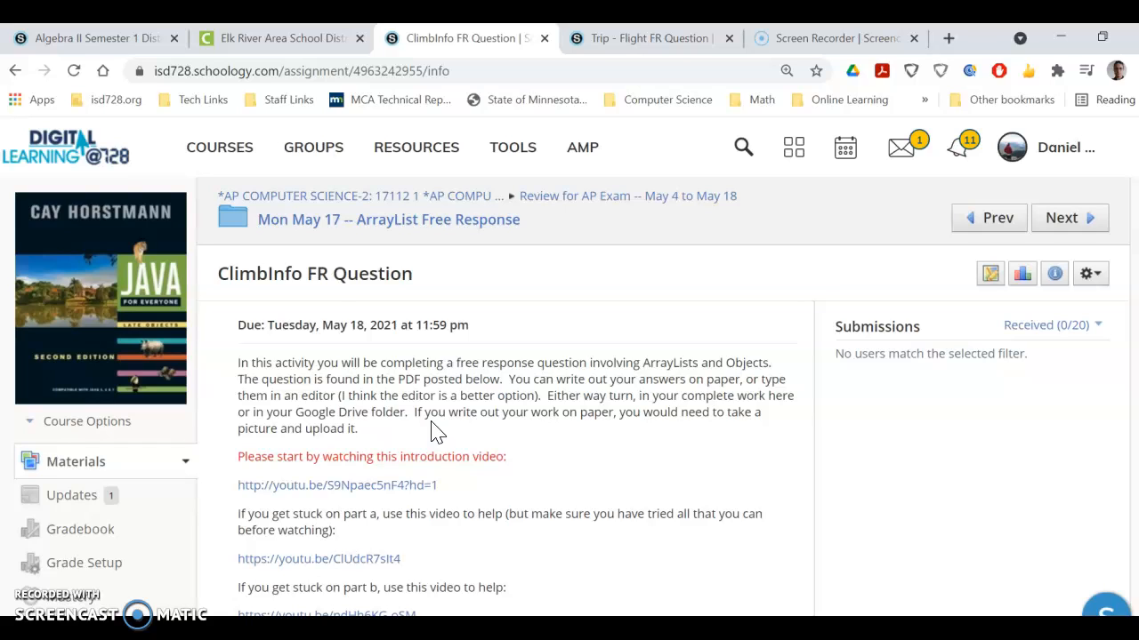
mouse_move(442, 395)
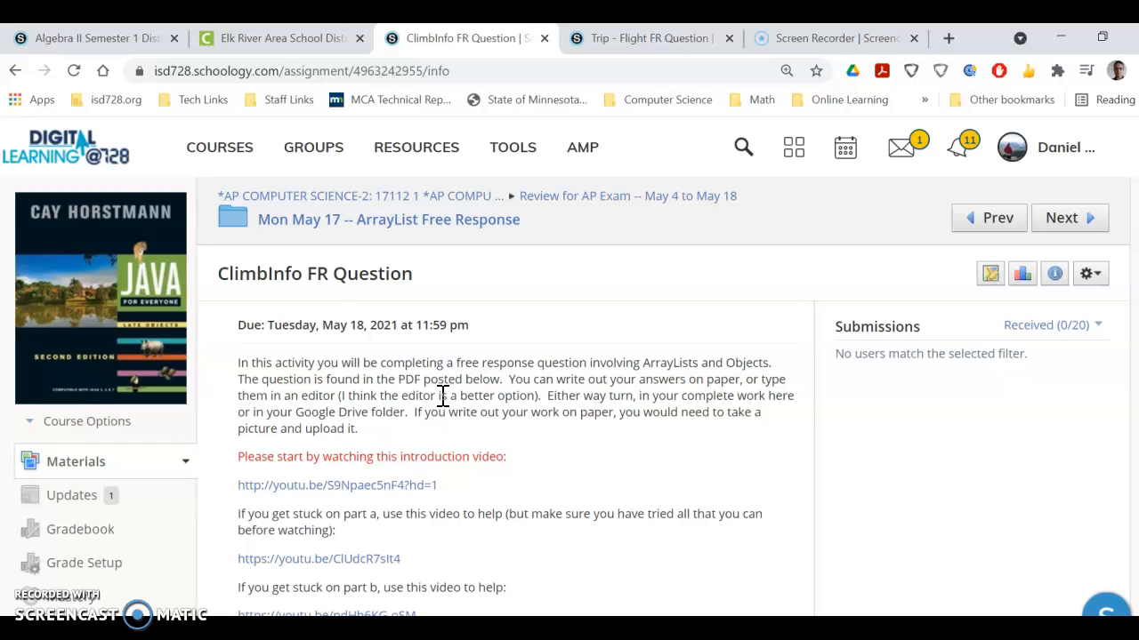
Step: Scroll the assignment page down to the part a–c help videos and ClimbInfo FR Question.pdf attachment
scroll(down, 3)
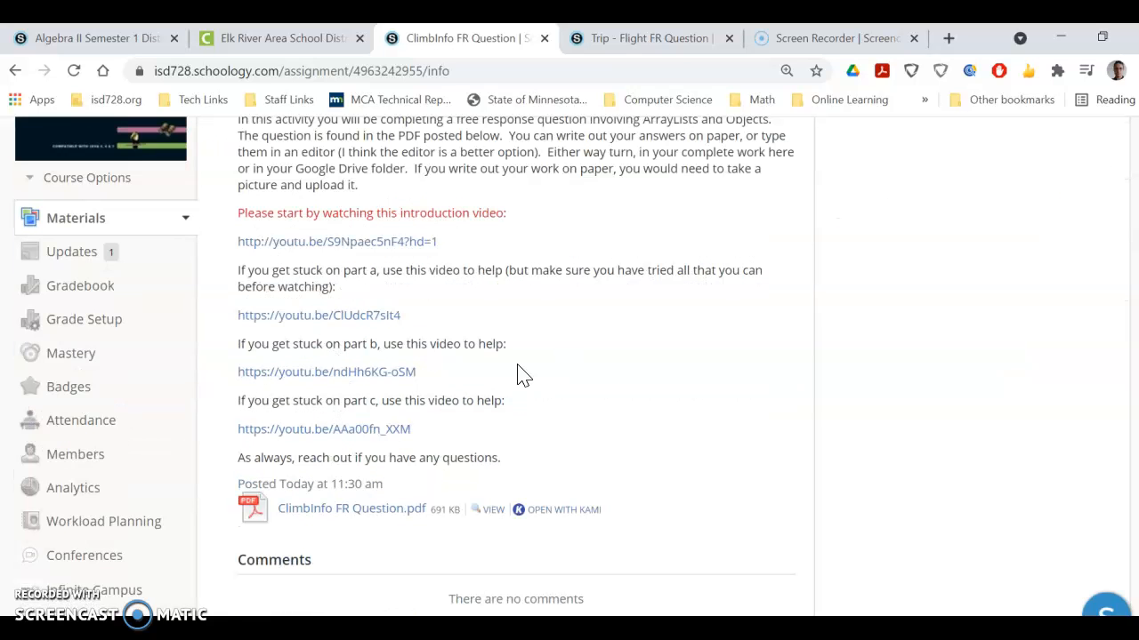
mouse_move(464, 415)
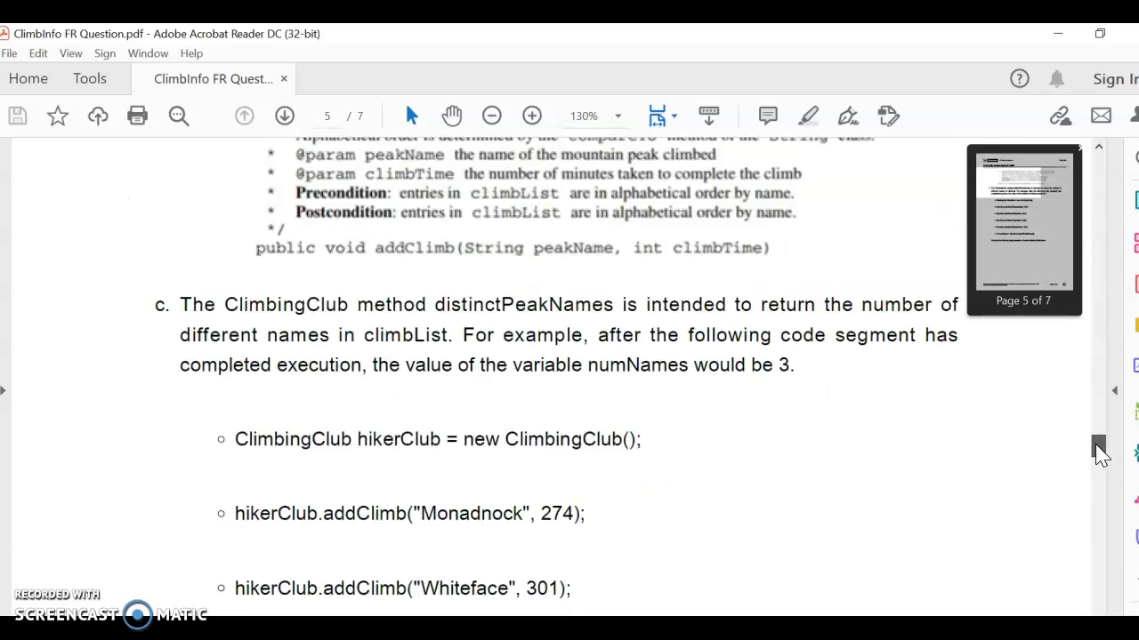
Step: Scroll through pages 5–6 to part c's distinctPeakNames code and its two YES/NO questions
scroll(down, 3)
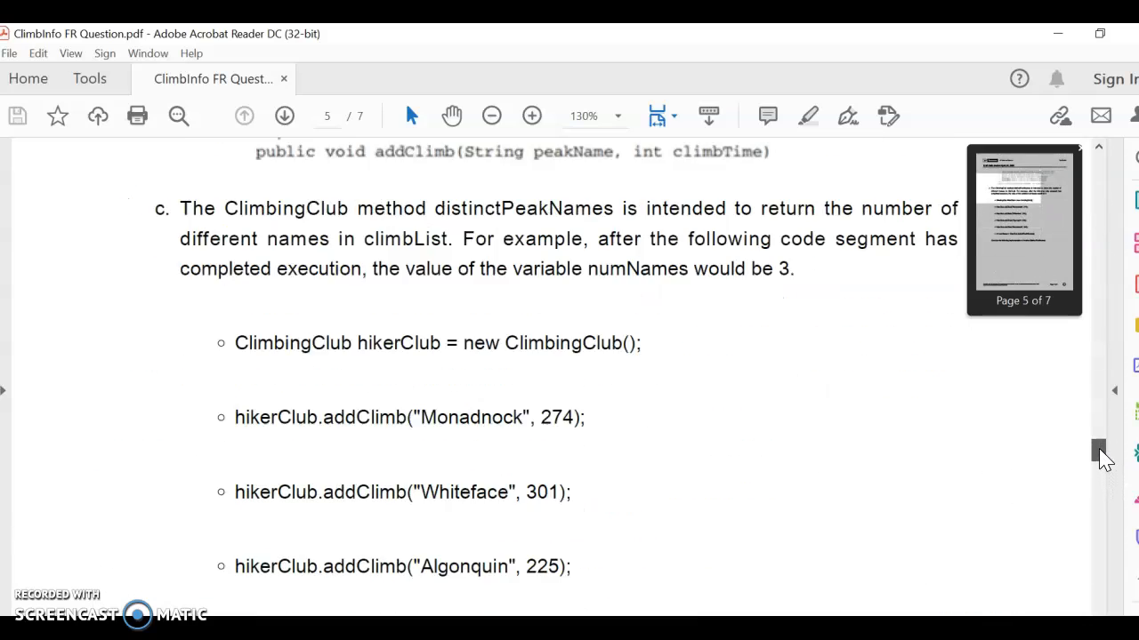
scroll(down, 3)
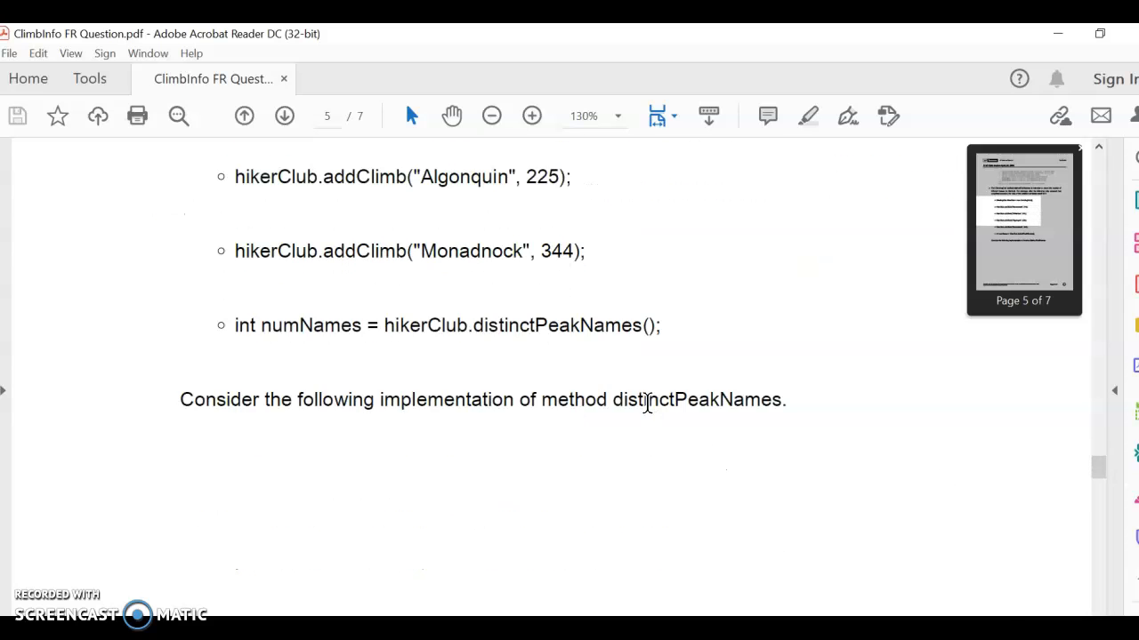
scroll(down, 3)
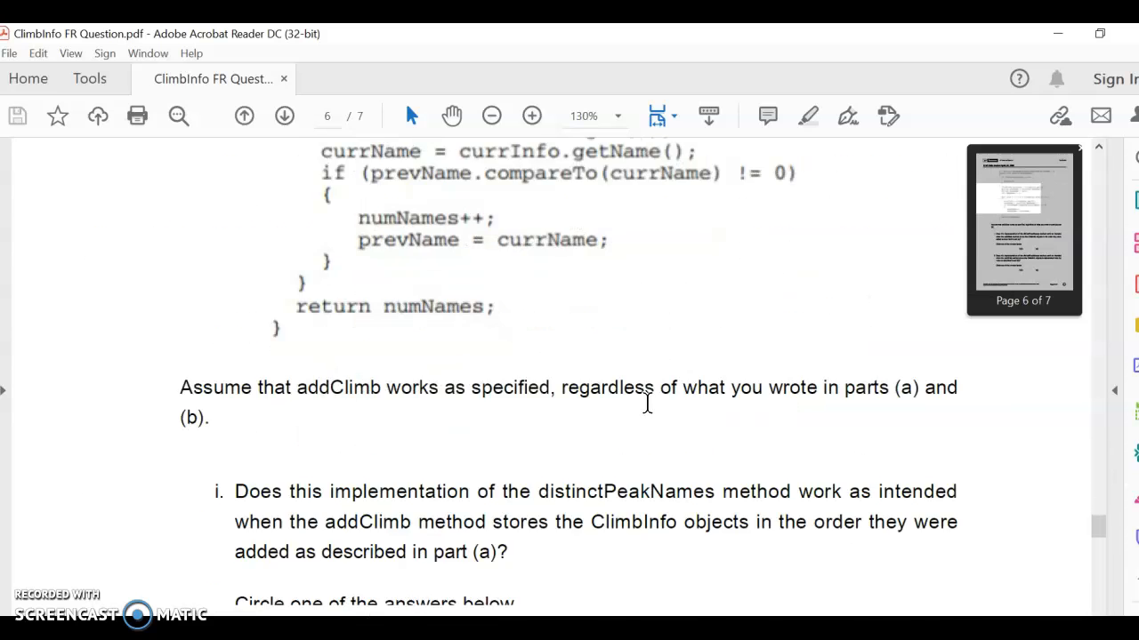
scroll(down, 3)
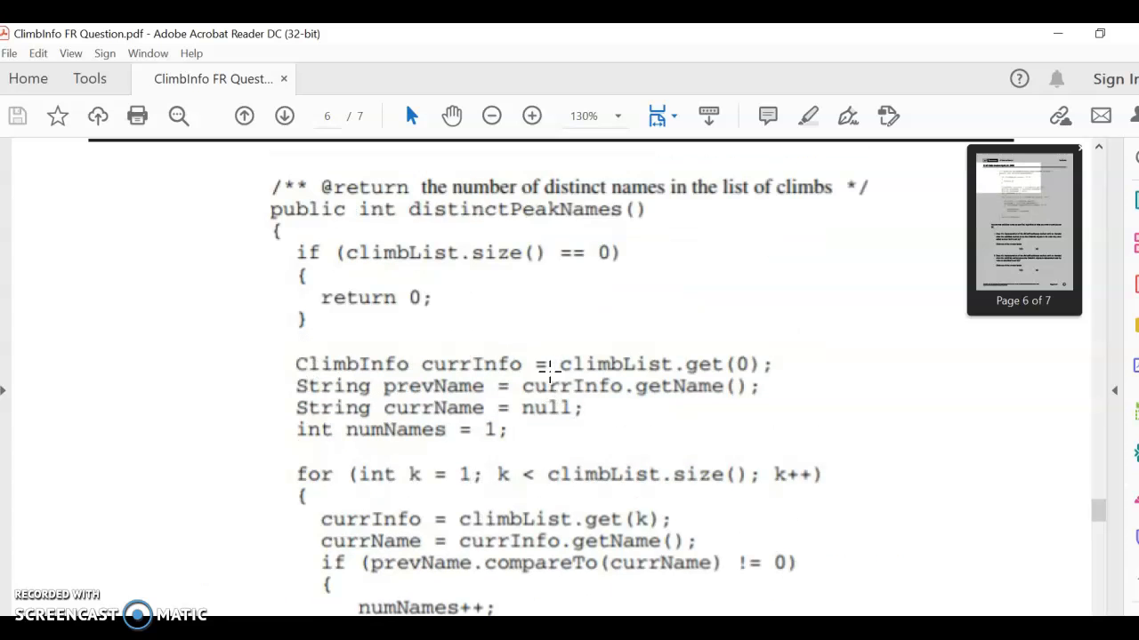
scroll(down, 3)
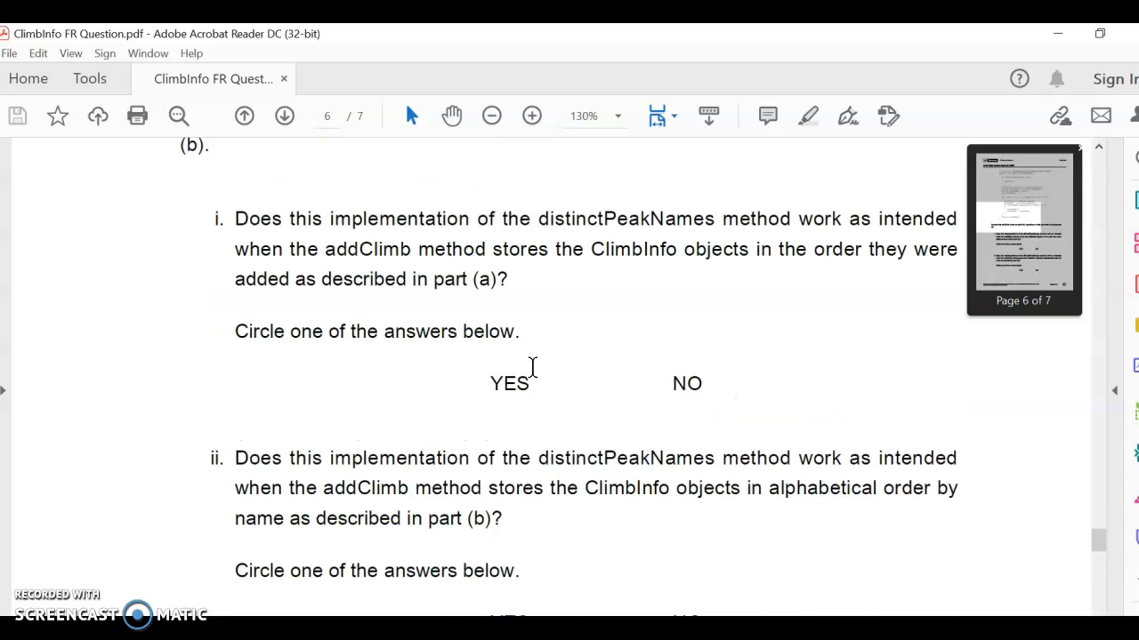
scroll(down, 3)
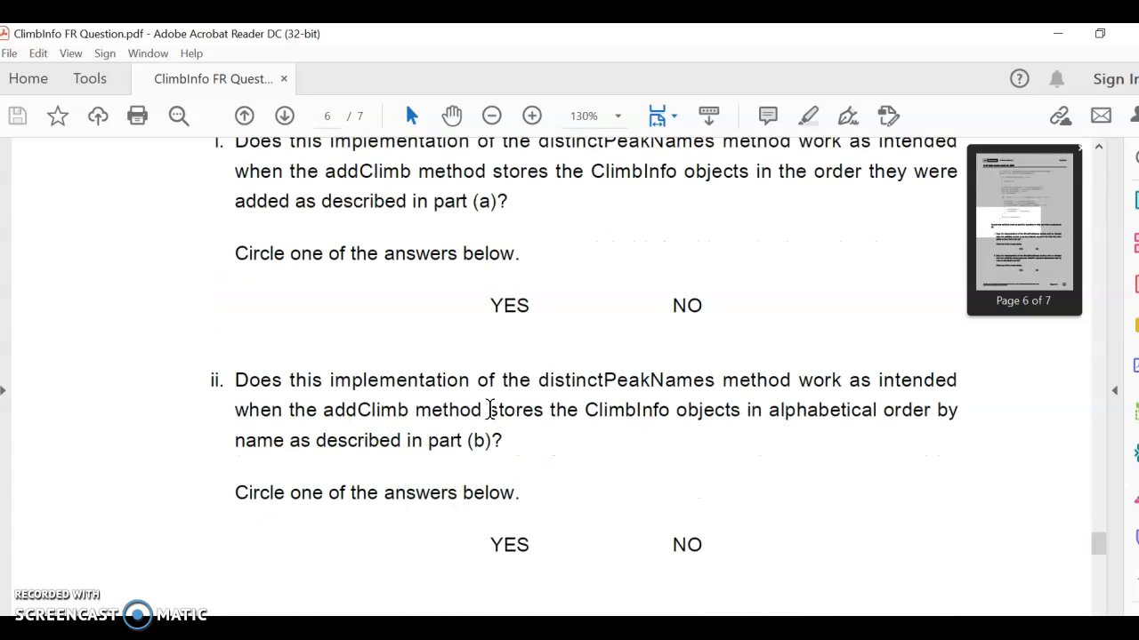
mouse_move(715, 434)
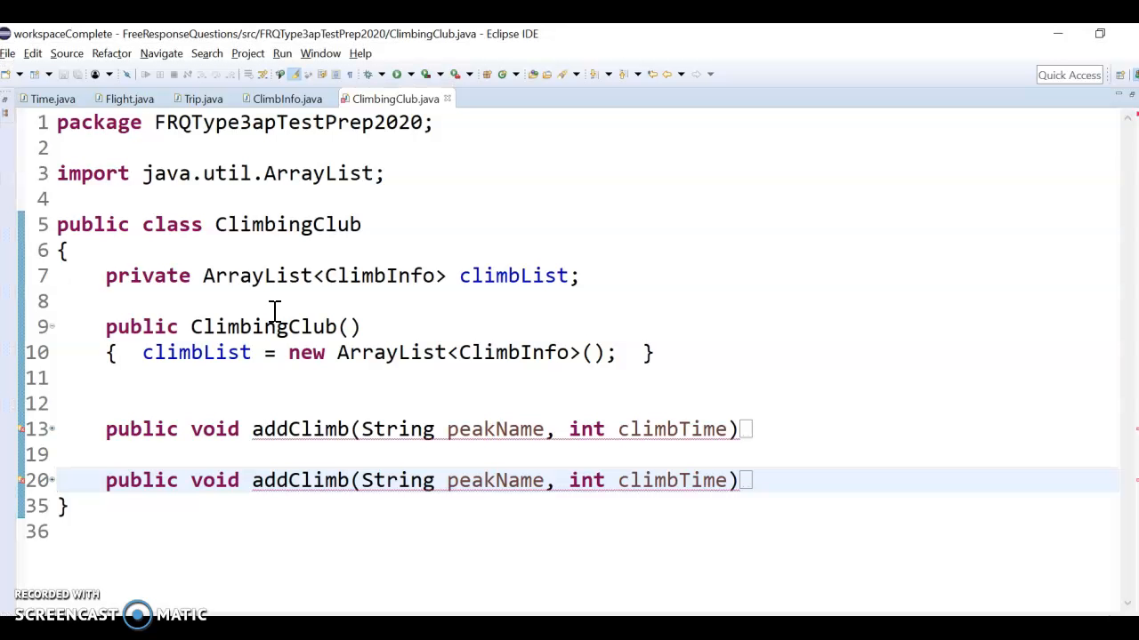
mouse_move(98, 276)
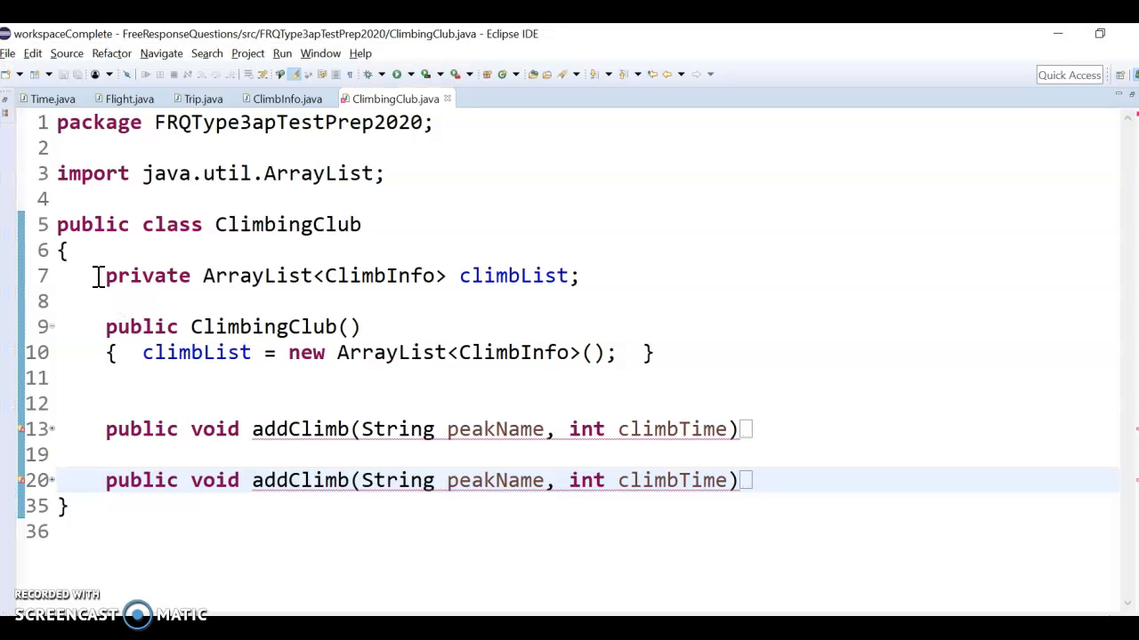
click(240, 301)
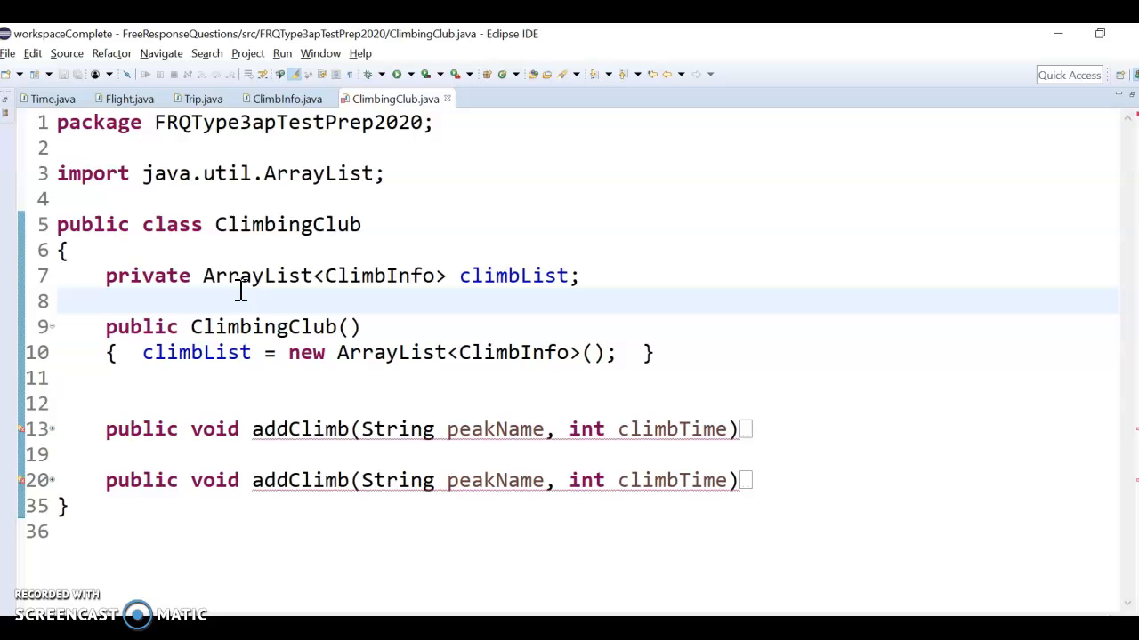
triple_click(338, 276)
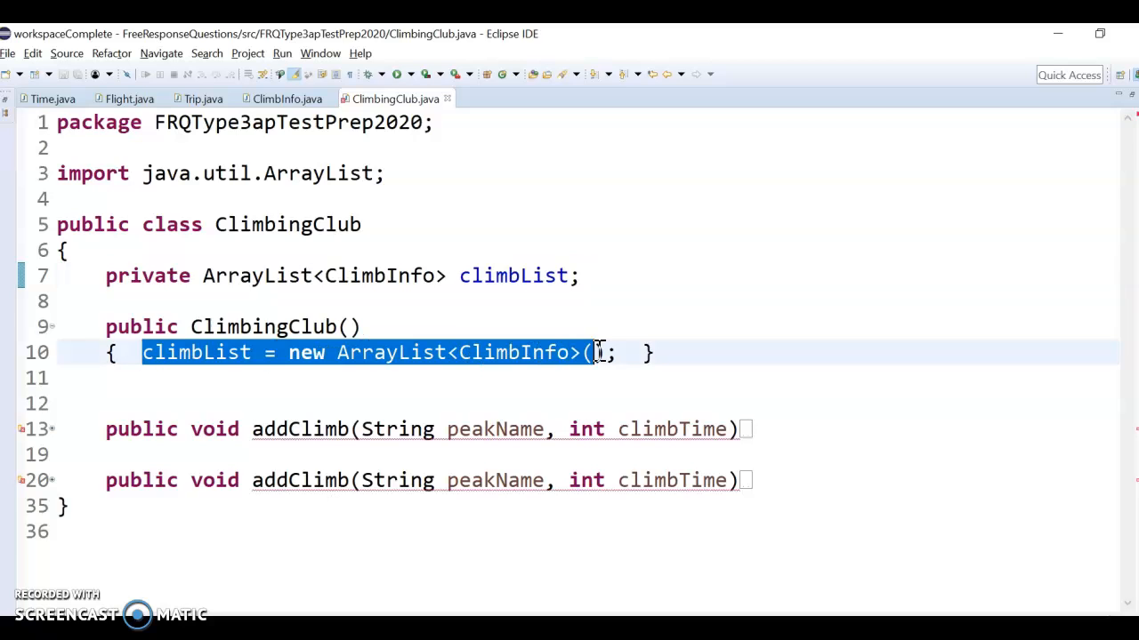
click(374, 377)
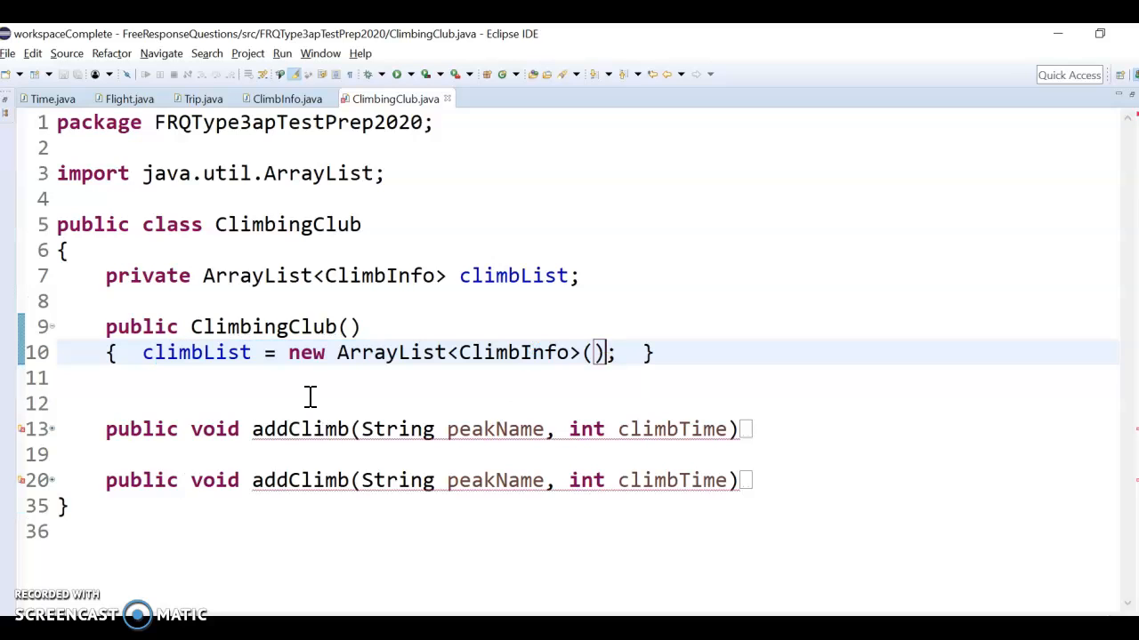
mouse_move(338, 498)
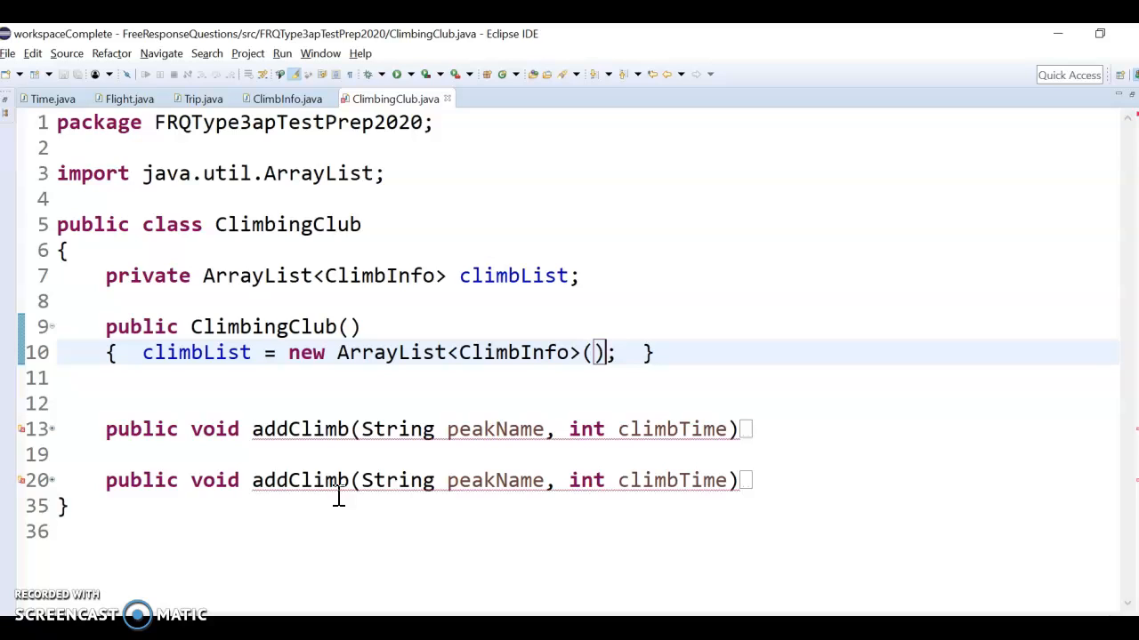
mouse_move(249, 519)
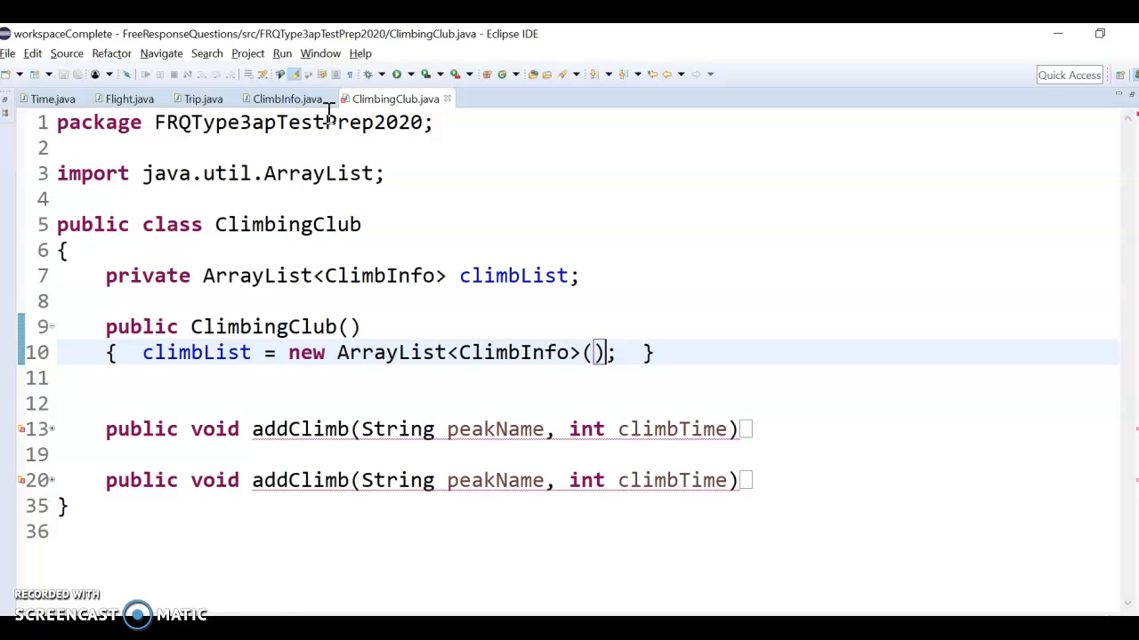
Step: Review ClimbInfo.java in the editor, then return to the Schoology assignment page
click(287, 100)
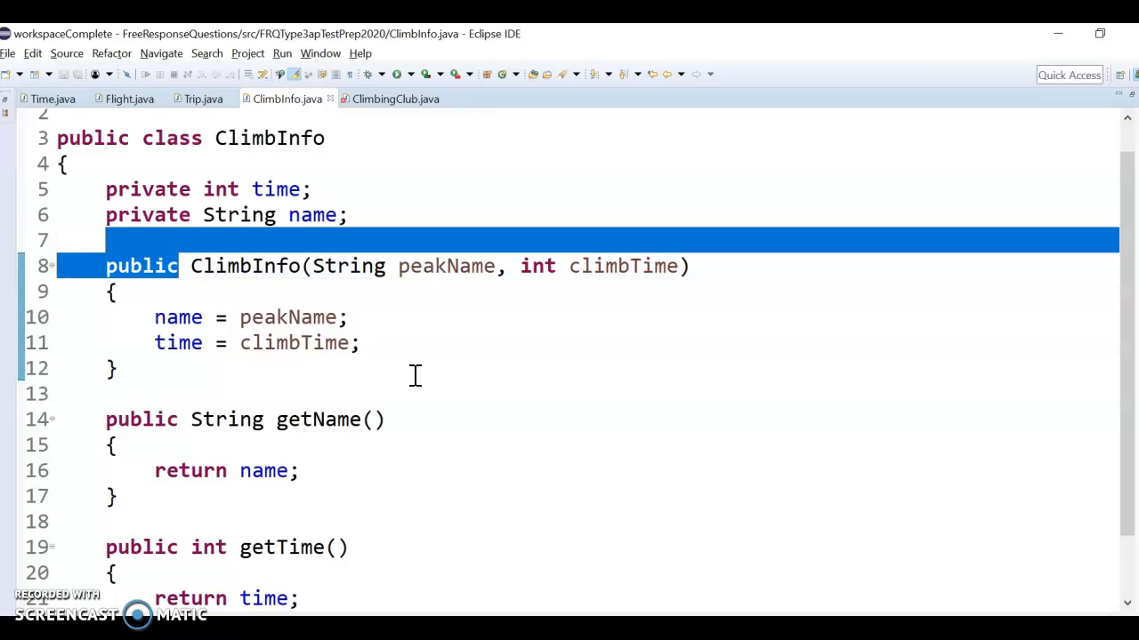
double_click(335, 267)
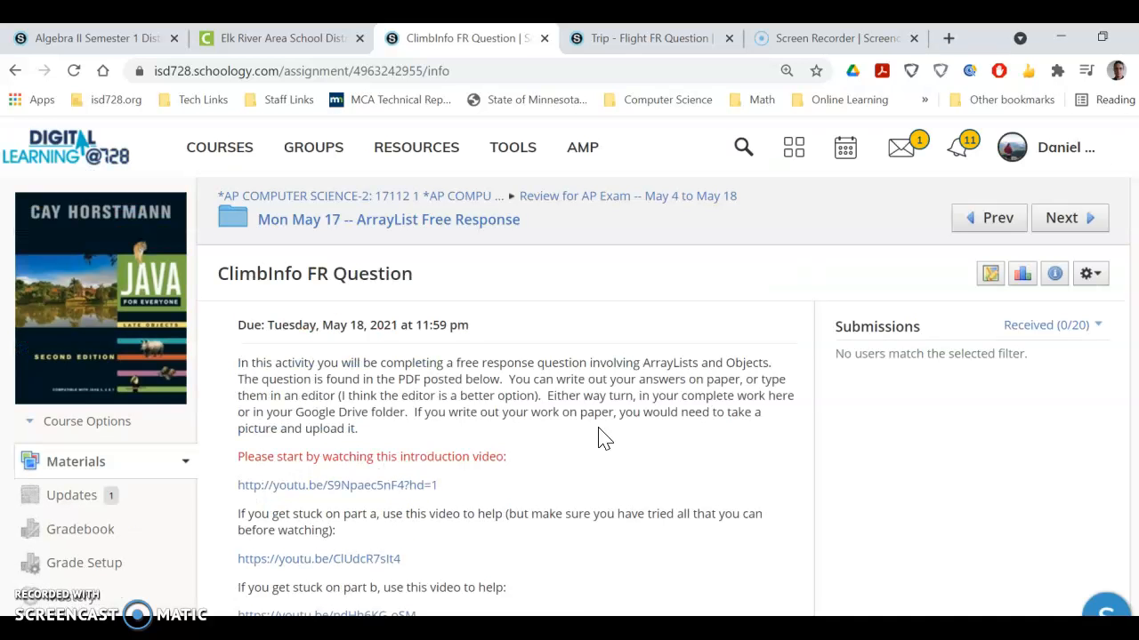
mouse_move(512, 496)
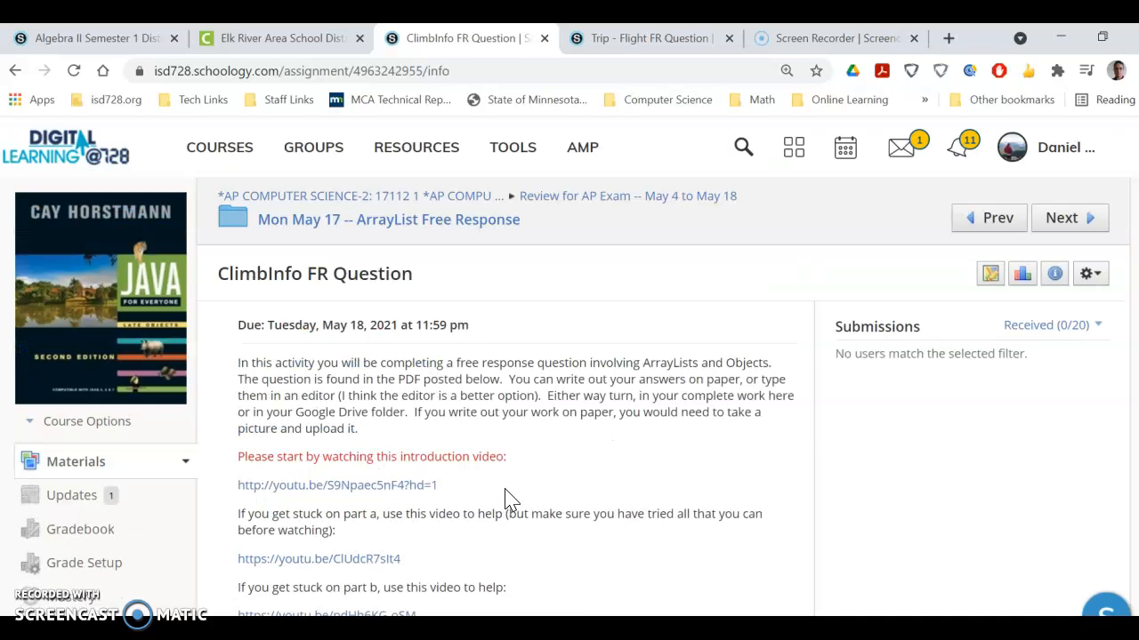